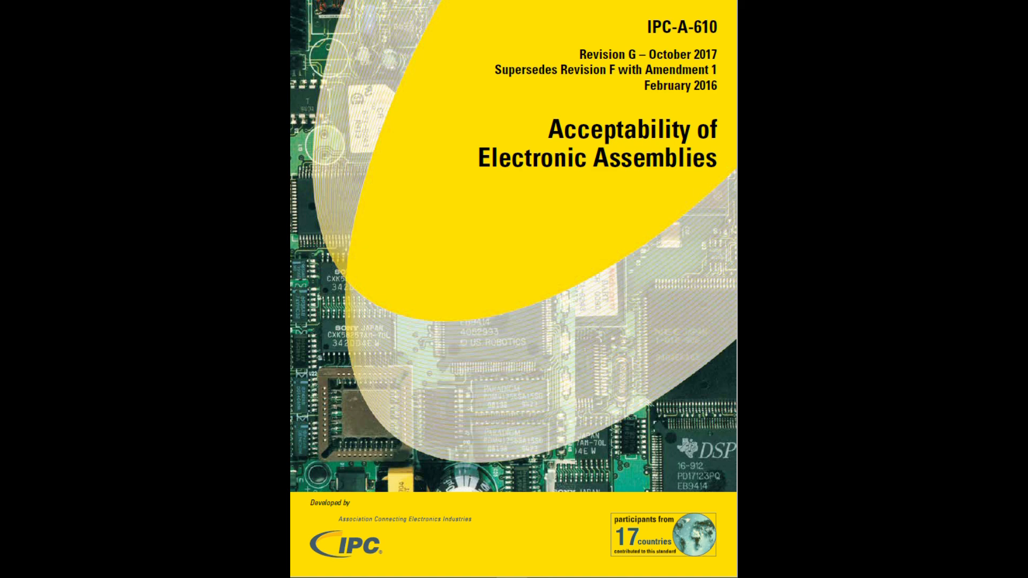
{"action": "scroll", "scroll_direction": "down", "scroll_amount": 3}
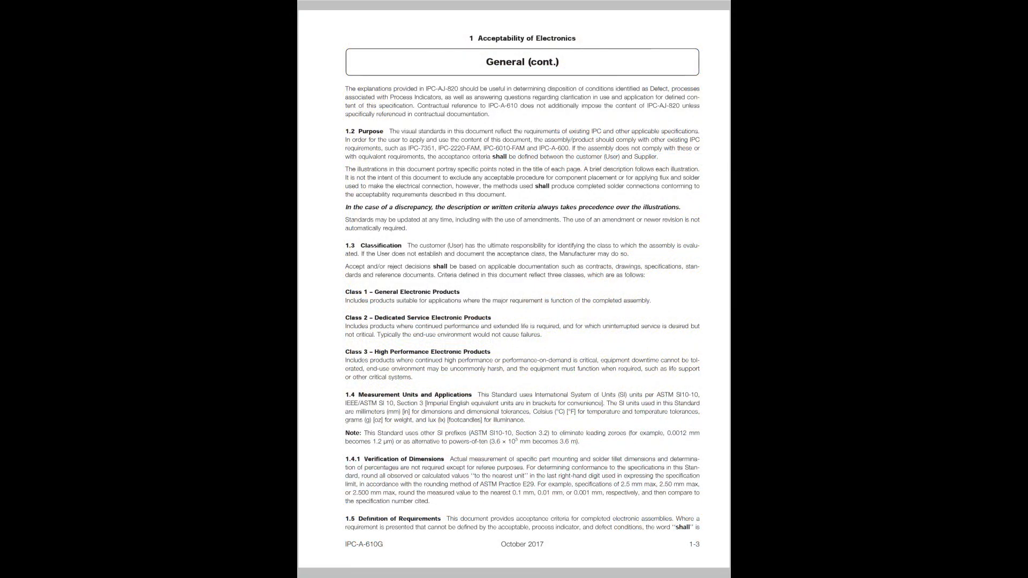